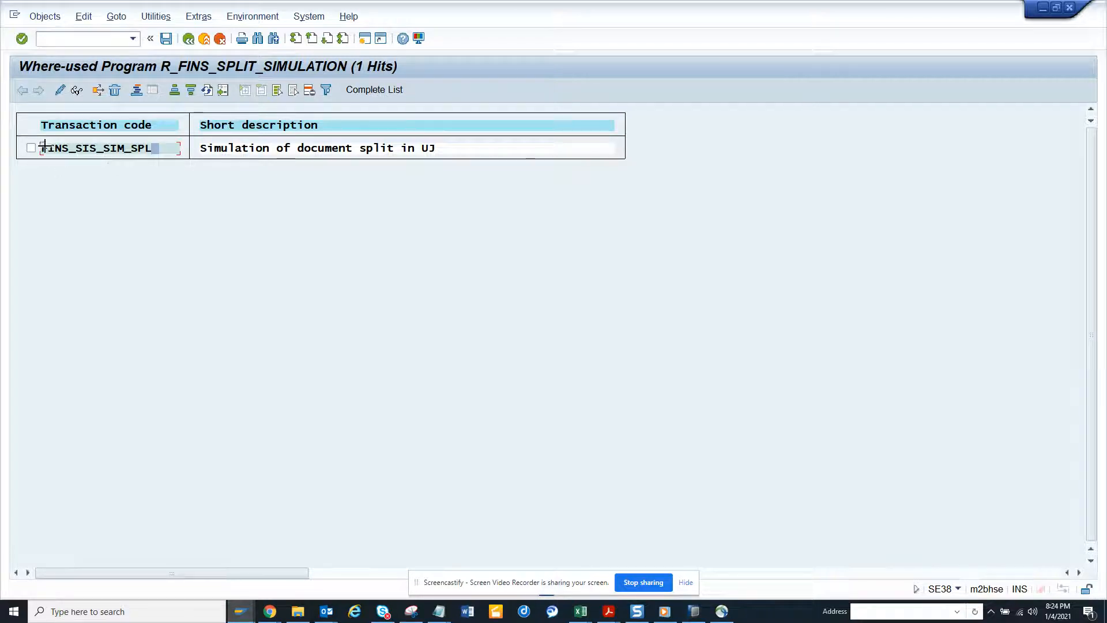
Step: Open transaction FINS_SIS_SIM_SPL from the where-used list for company code 1710
{"action": "double_click", "coordinate": [96, 148]}
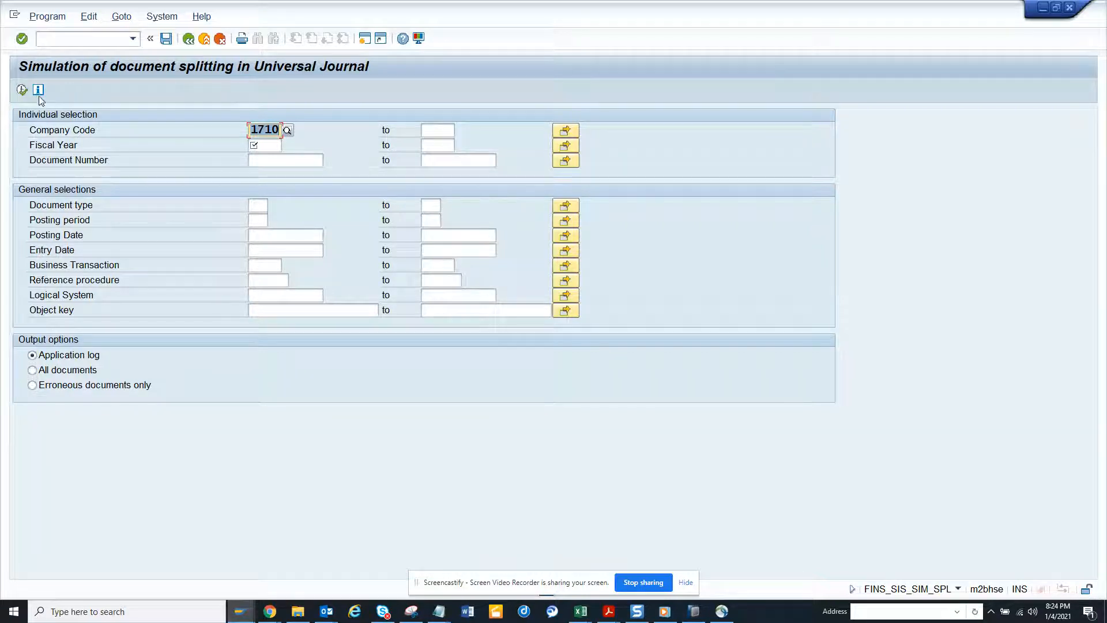
{"action": "mouse_move", "coordinate": [38, 90]}
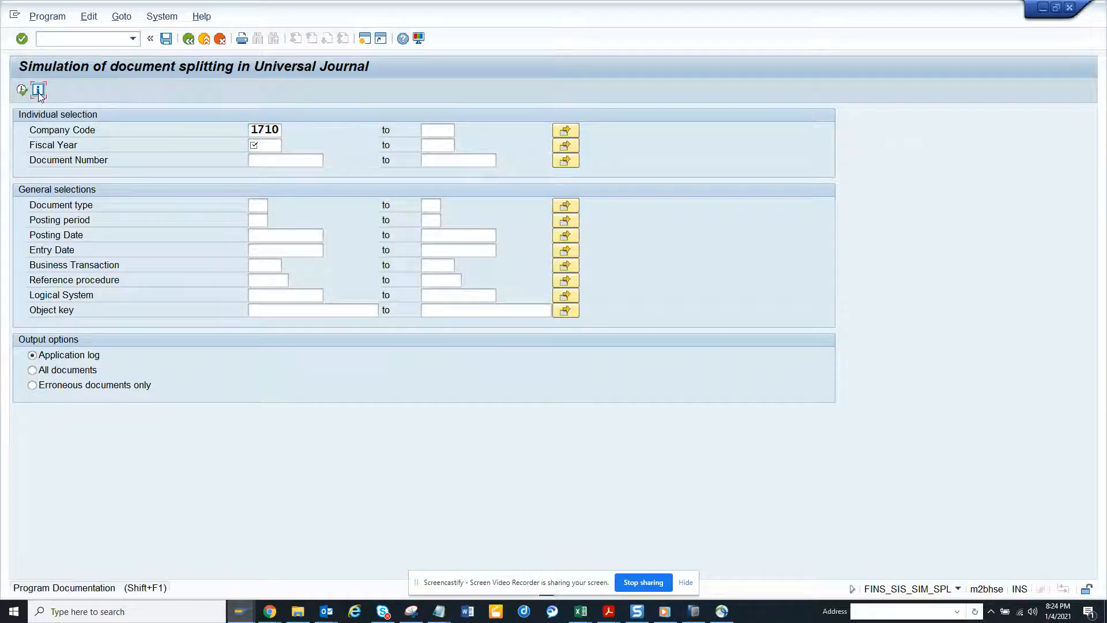
Step: Show the program documentation for the document splitting simulation
{"action": "left_click", "coordinate": [38, 90]}
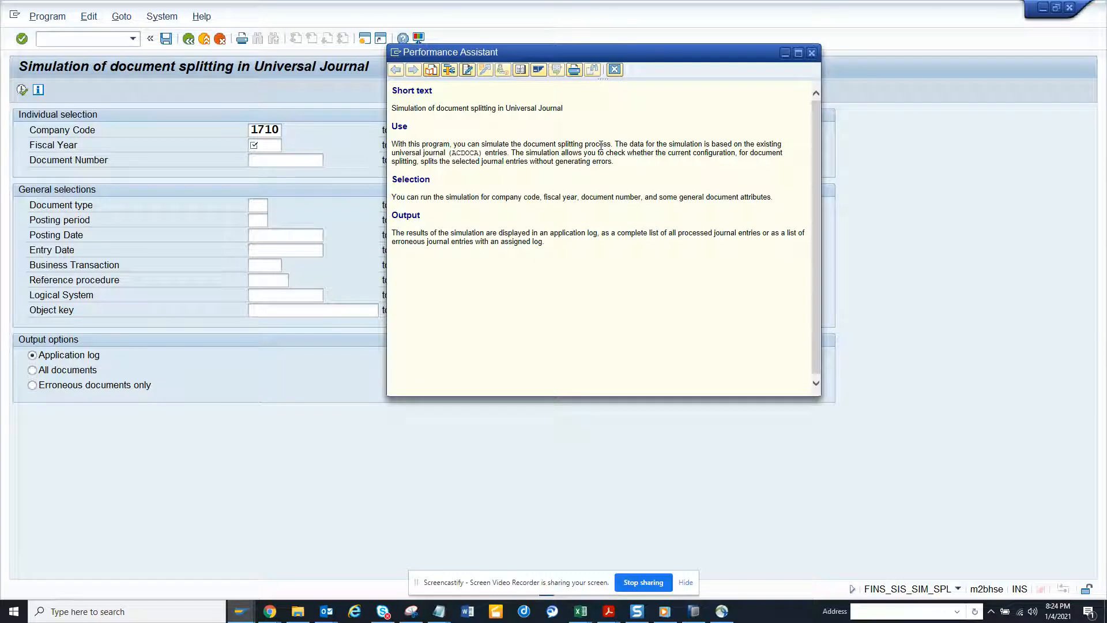
{"action": "mouse_move", "coordinate": [754, 217]}
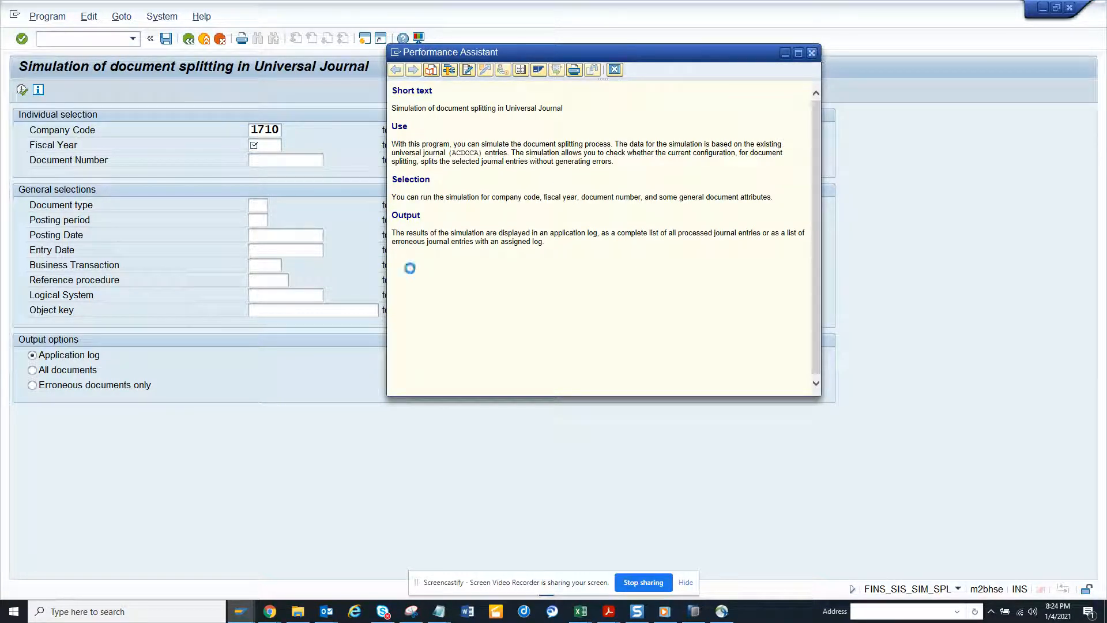
Step: Close the documentation, set fiscal year 2020, and choose the All documents output
{"action": "left_click", "coordinate": [811, 51]}
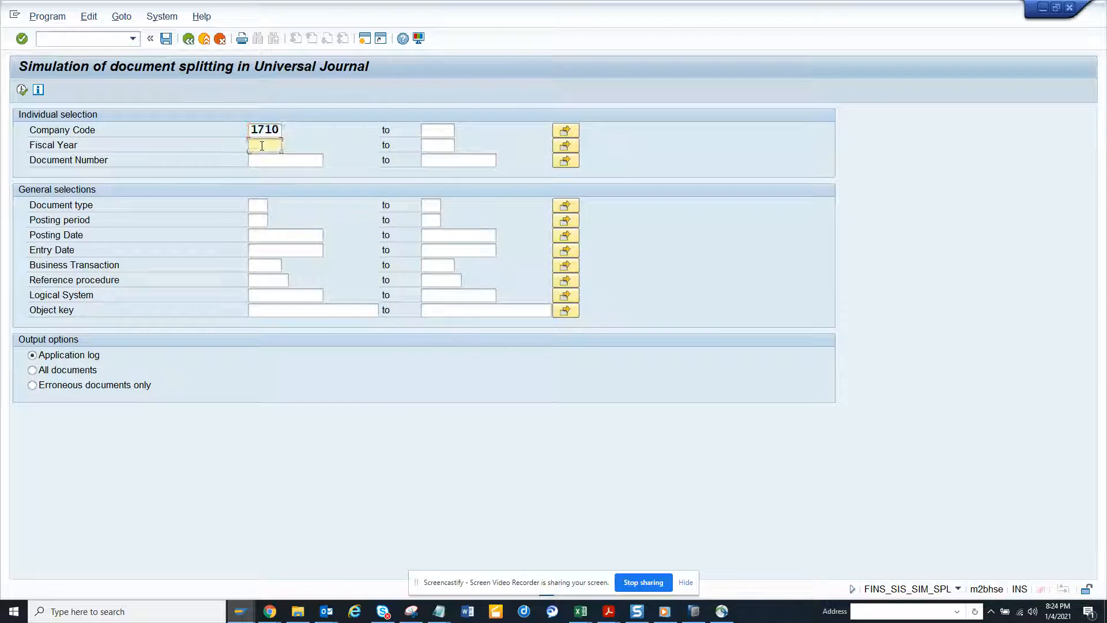
{"action": "type", "text": "2020"}
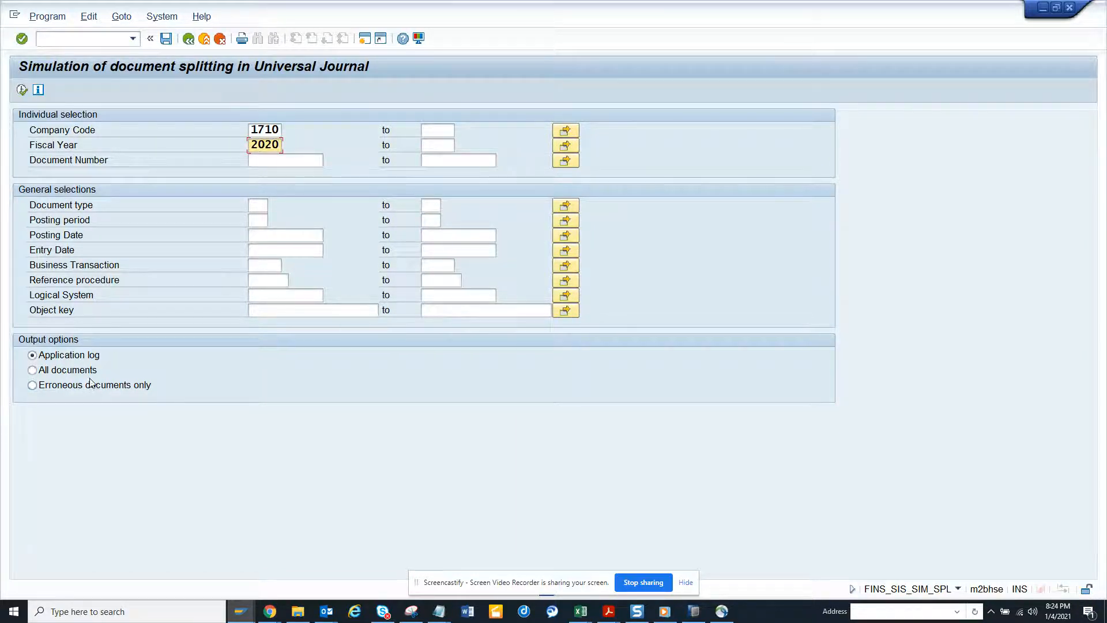
{"action": "left_click", "coordinate": [32, 369]}
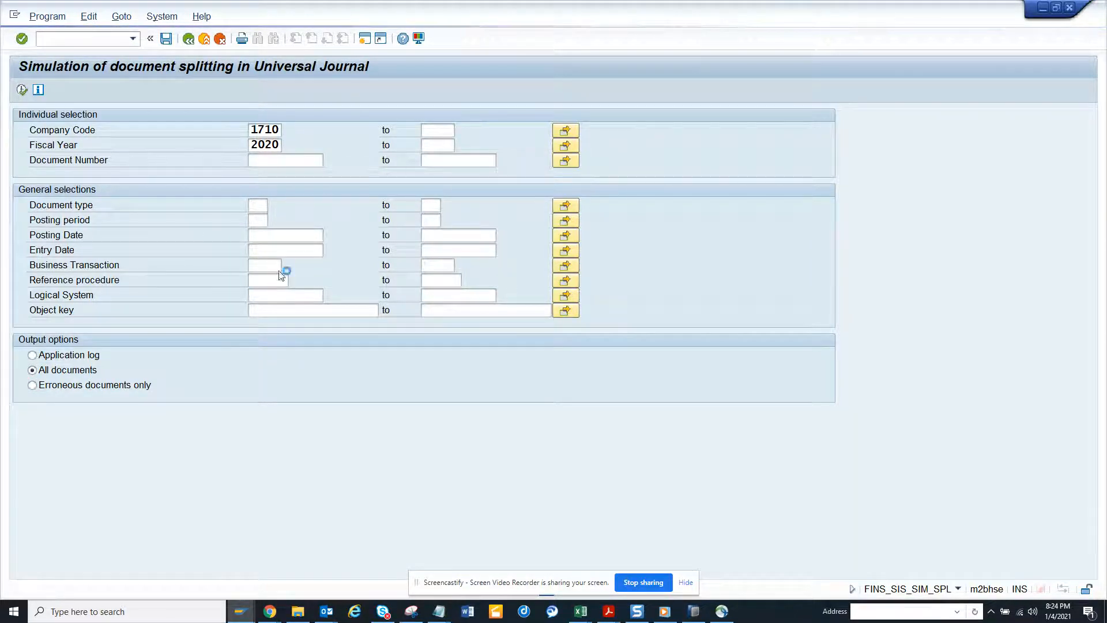
{"action": "mouse_move", "coordinate": [487, 245]}
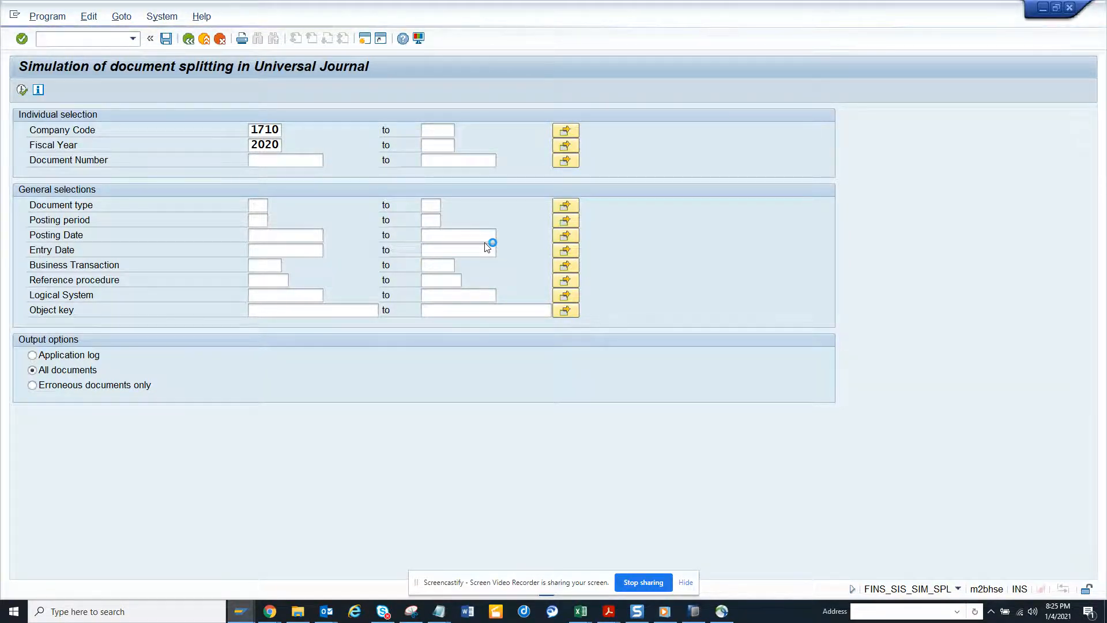
{"action": "left_click", "coordinate": [22, 90]}
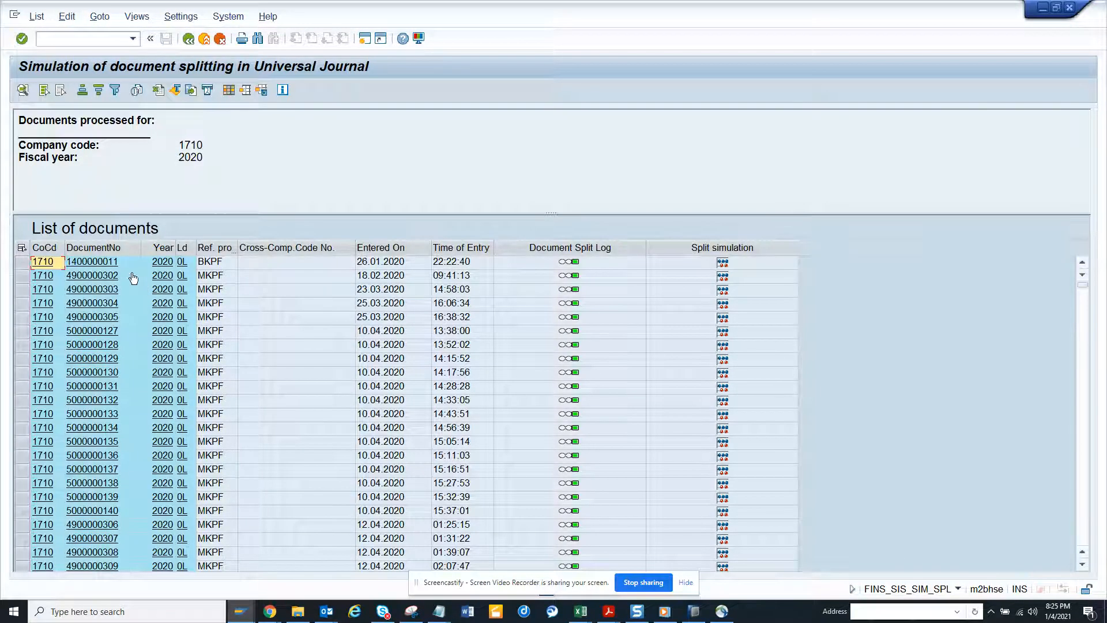
{"action": "left_click", "coordinate": [91, 261]}
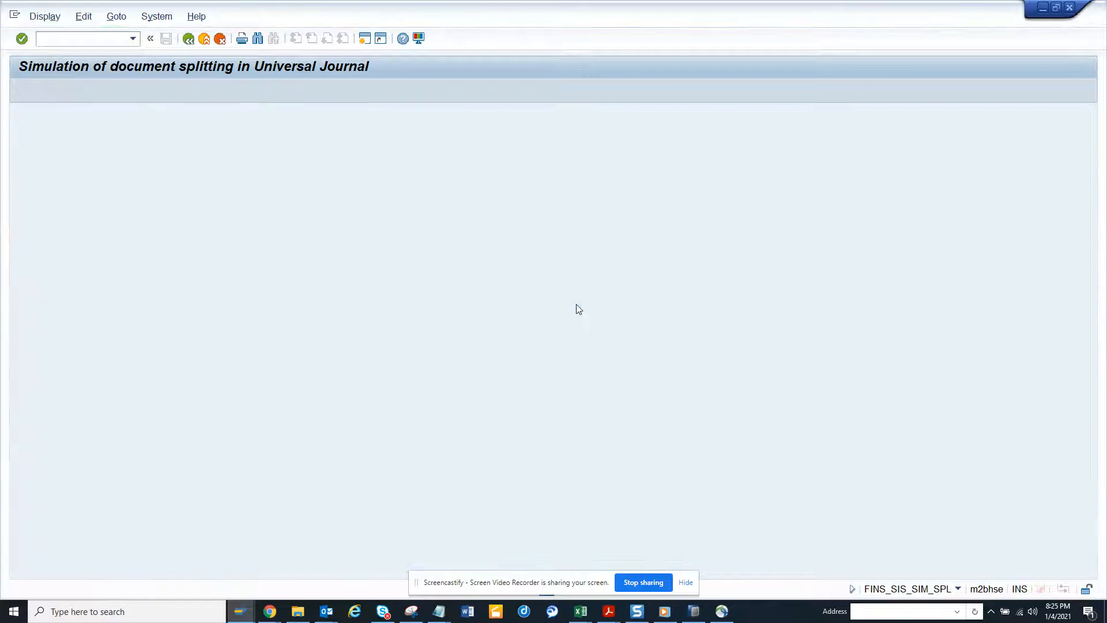
{"action": "left_click", "coordinate": [187, 39]}
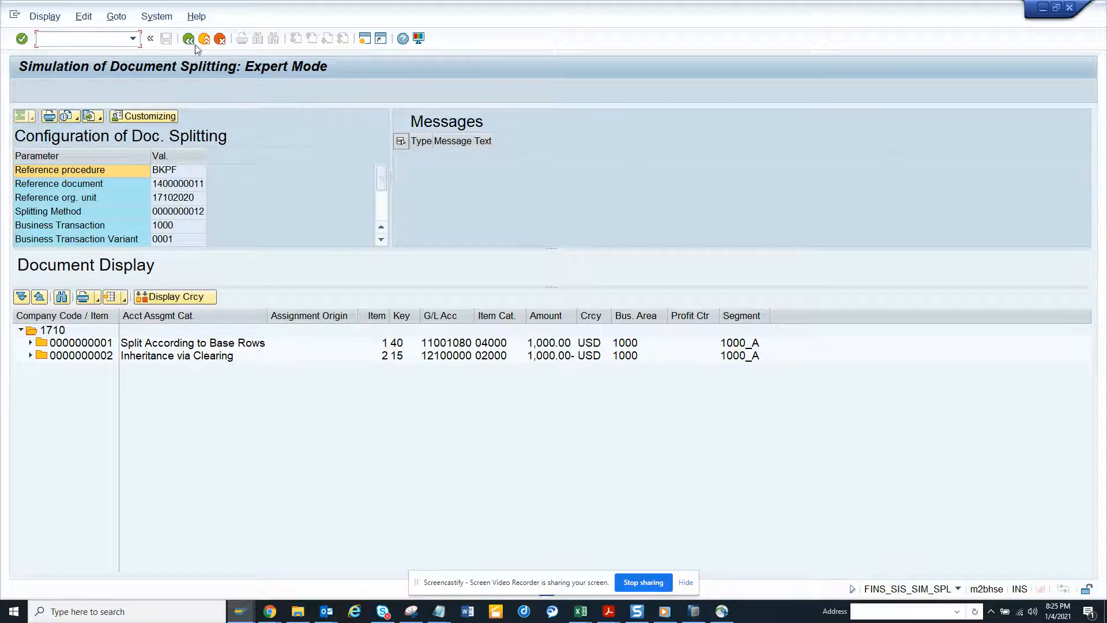
{"action": "left_click", "coordinate": [188, 38]}
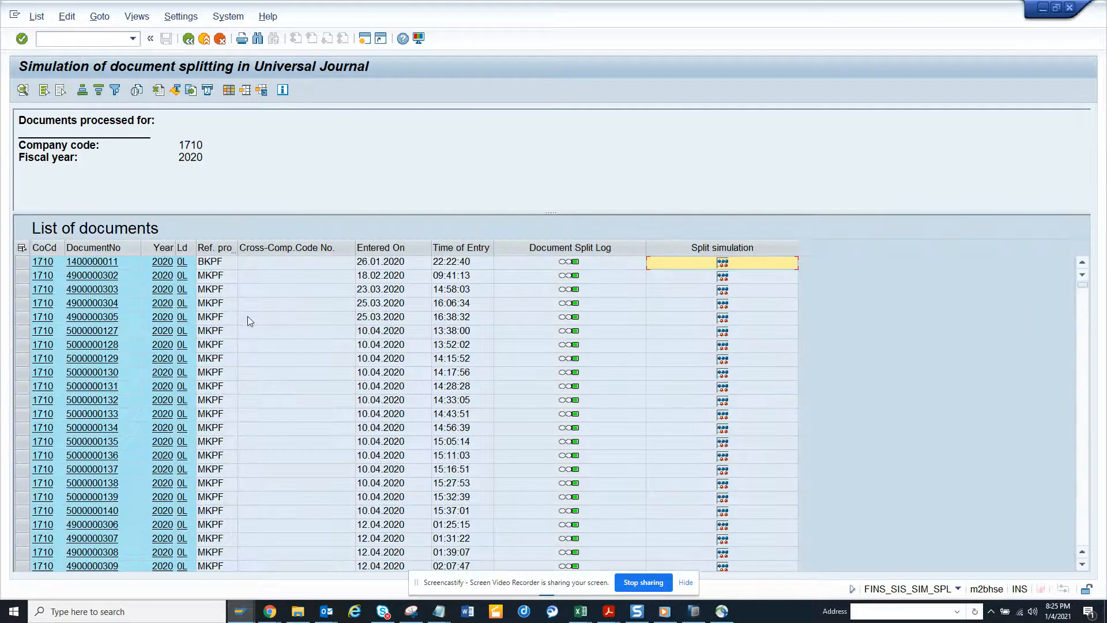
{"action": "mouse_move", "coordinate": [96, 371]}
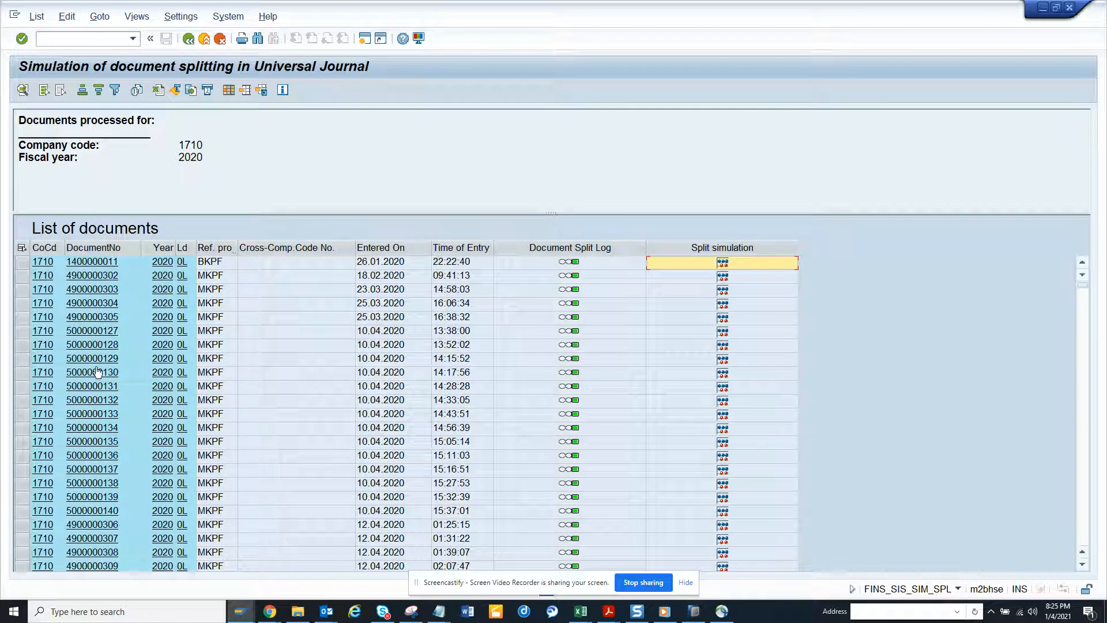
{"action": "mouse_move", "coordinate": [95, 302]}
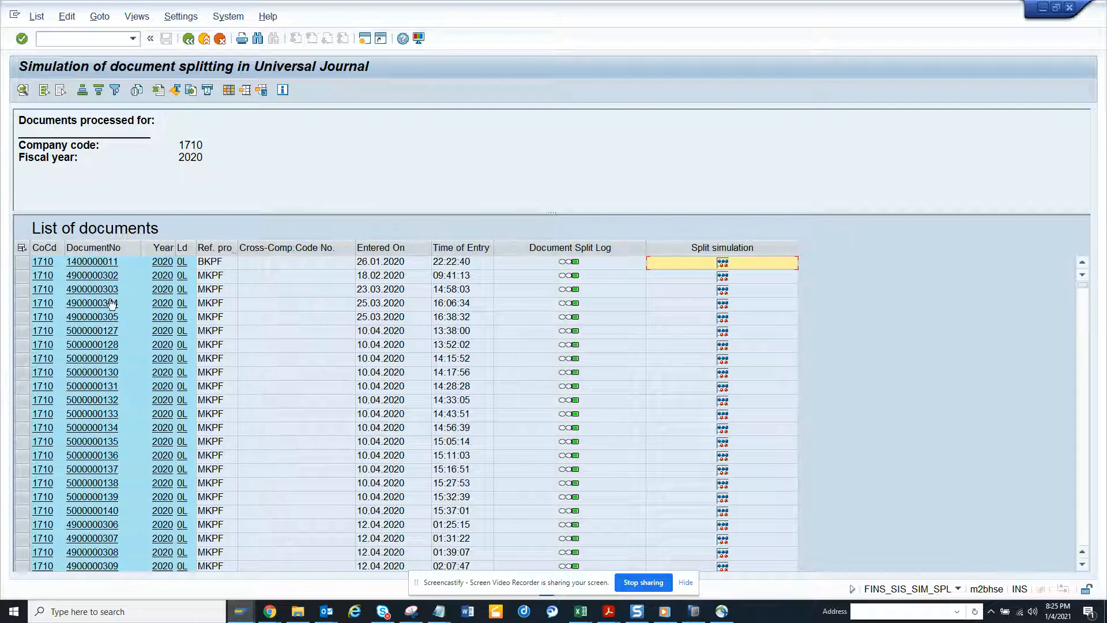
{"action": "mouse_move", "coordinate": [191, 436]}
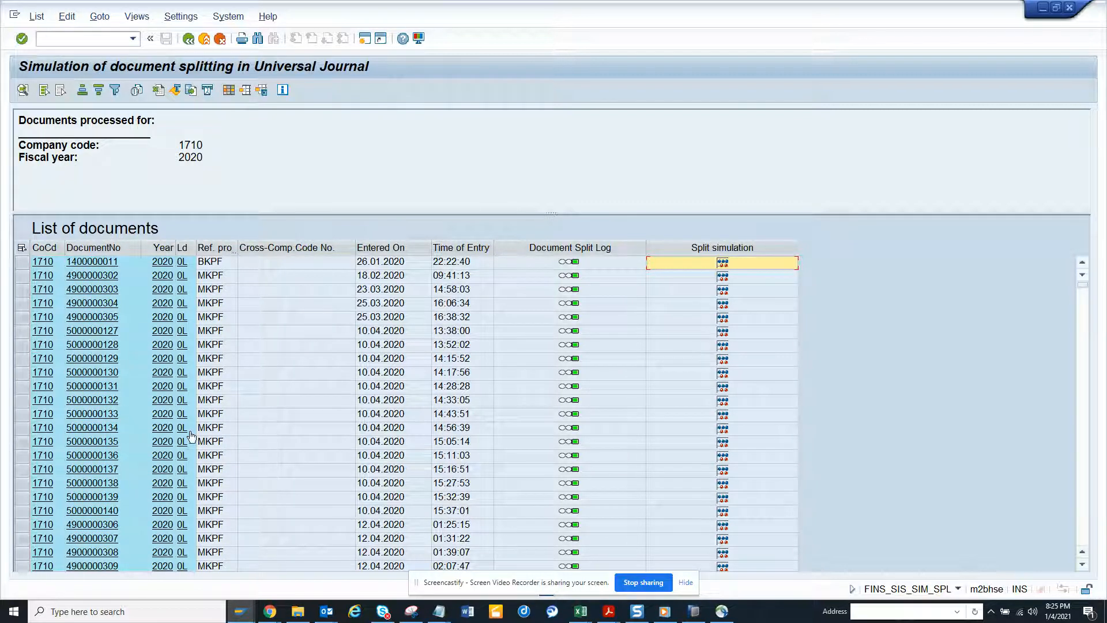
{"action": "scroll", "scroll_direction": "down", "scroll_amount": 3}
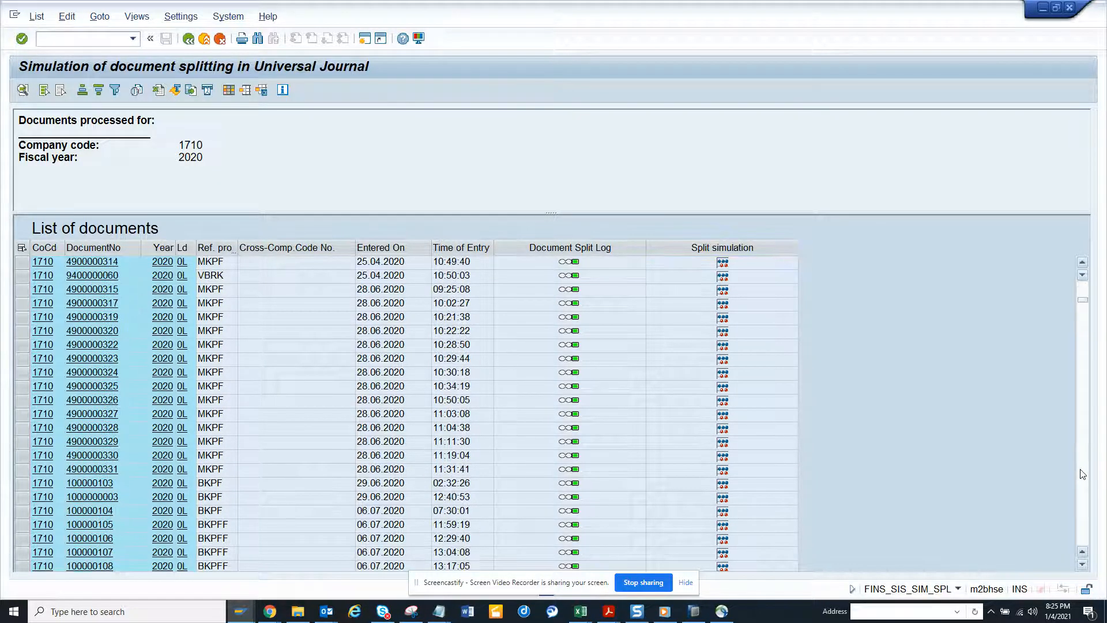
{"action": "scroll", "scroll_direction": "down", "scroll_amount": 3}
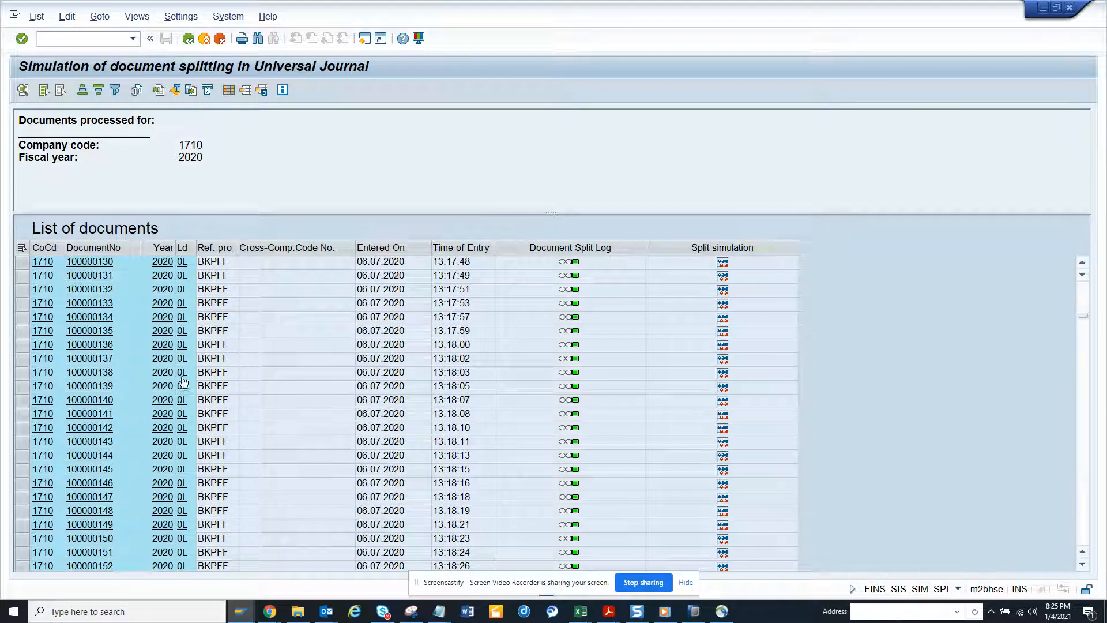
{"action": "mouse_move", "coordinate": [660, 367]}
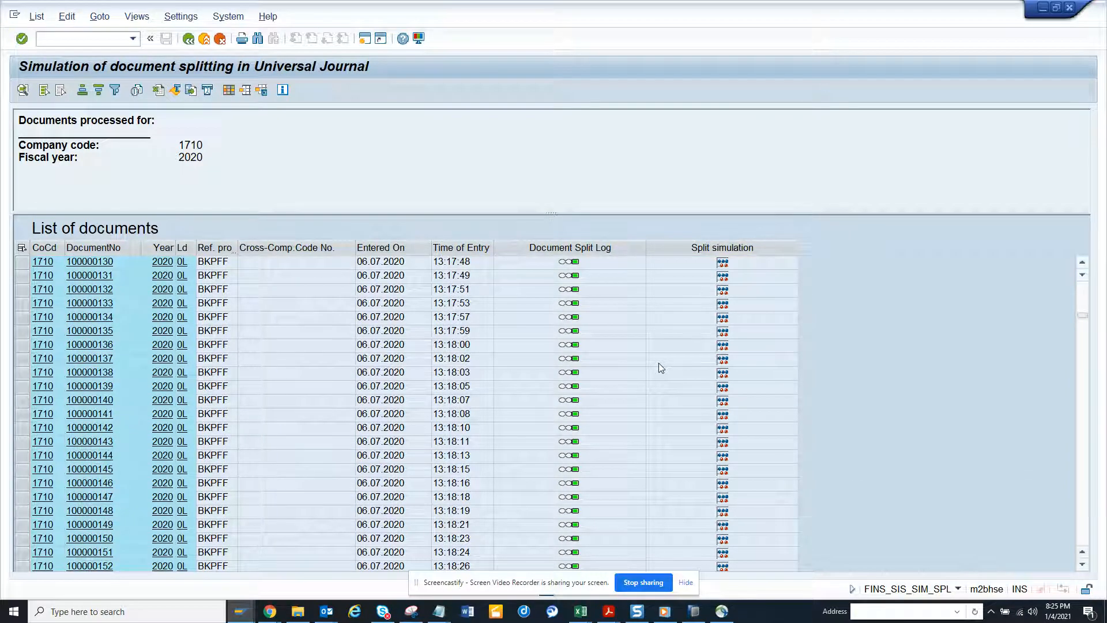
{"action": "mouse_move", "coordinate": [997, 490]}
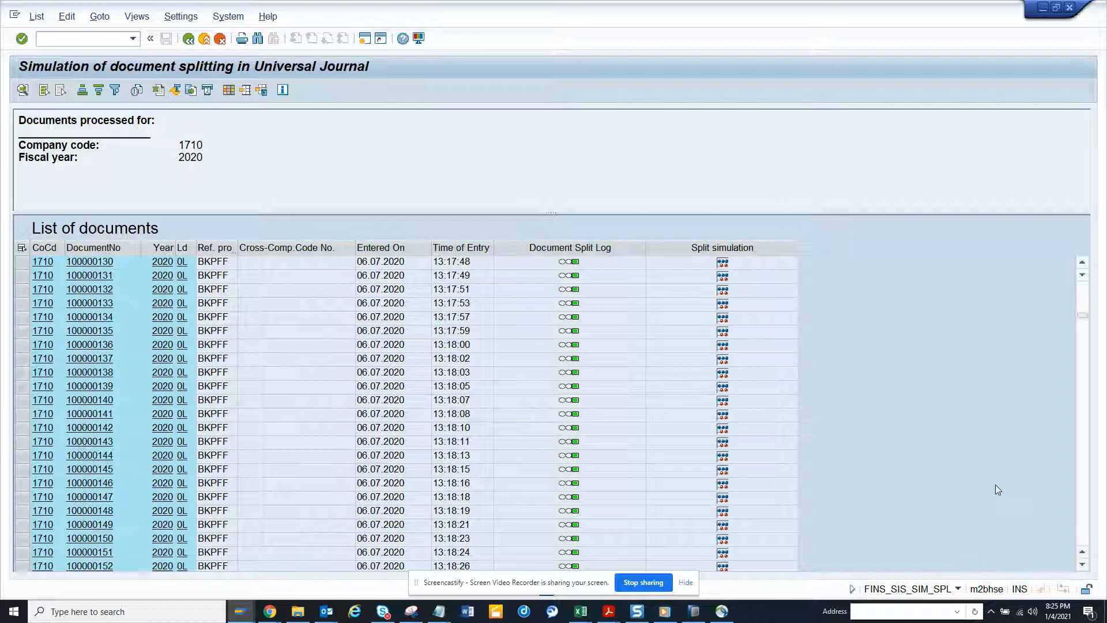